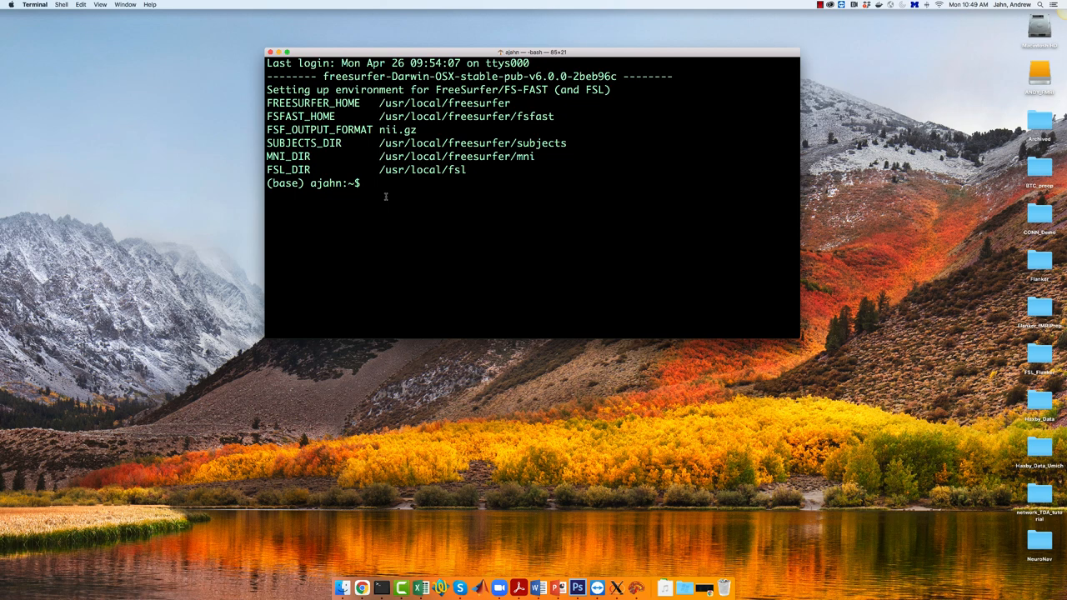
Step: From the Desktop, sync OpenNeuro dataset ds000005 into ds000005-download with aws s3 sync
type("cd Desktop/")
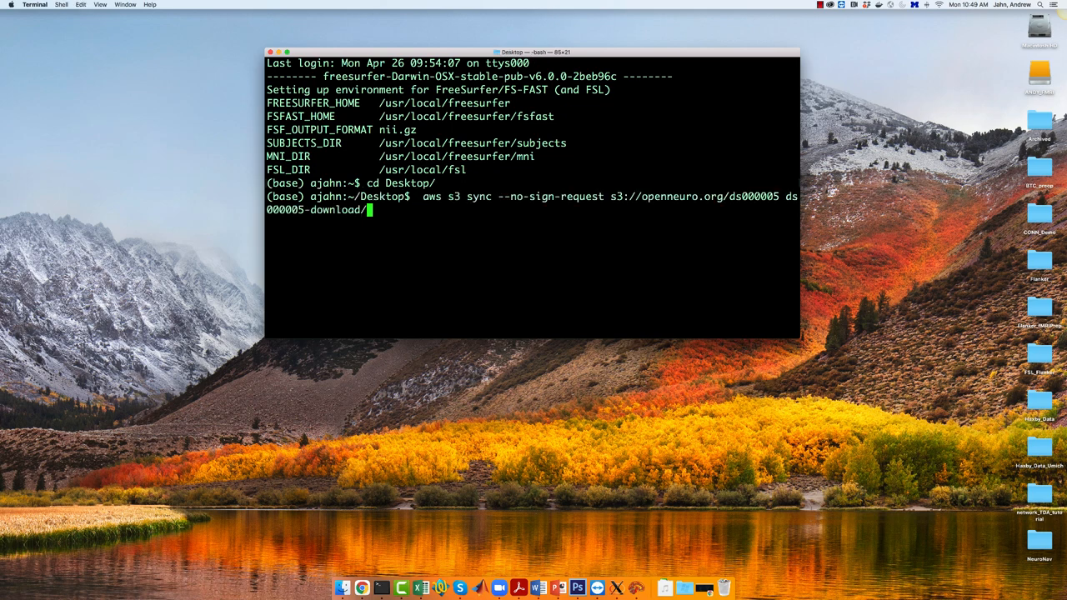
key("Return")
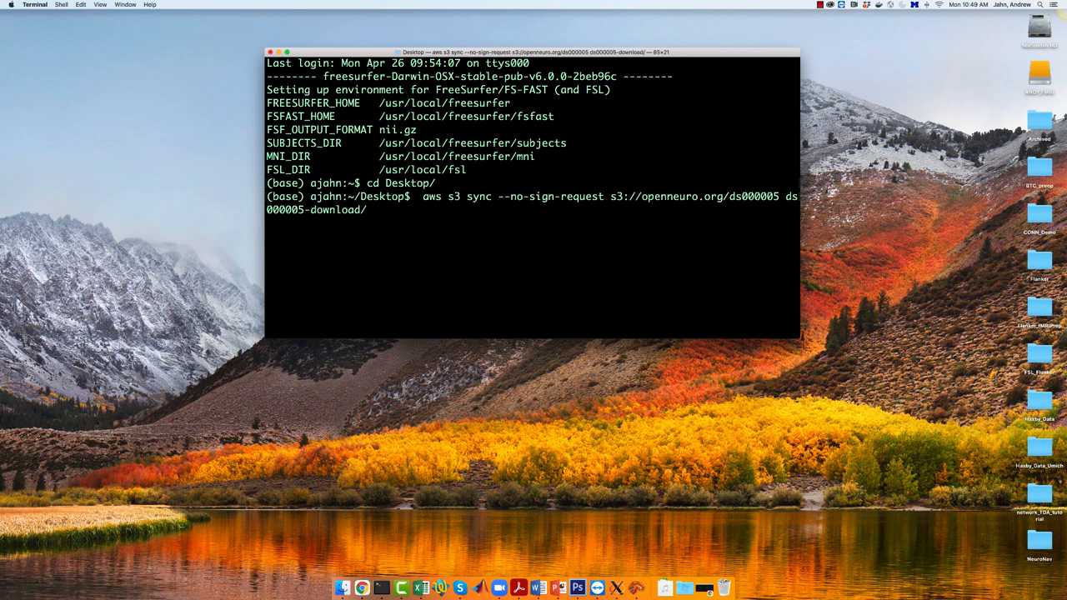
key("Return")
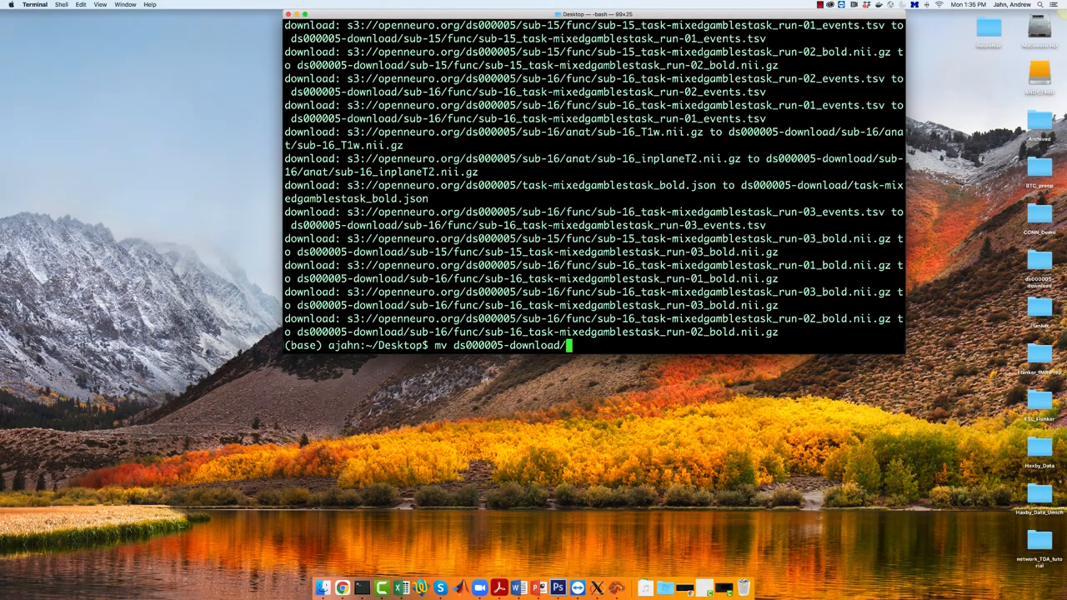
Step: Enter the move command renaming ds000005-download to Gambles
type("Gambles")
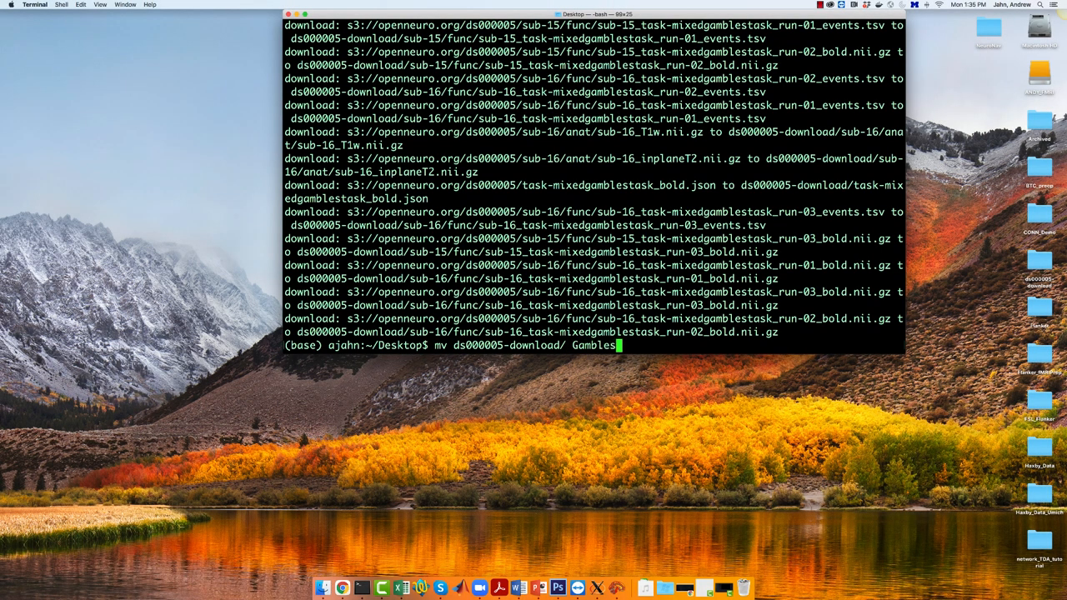